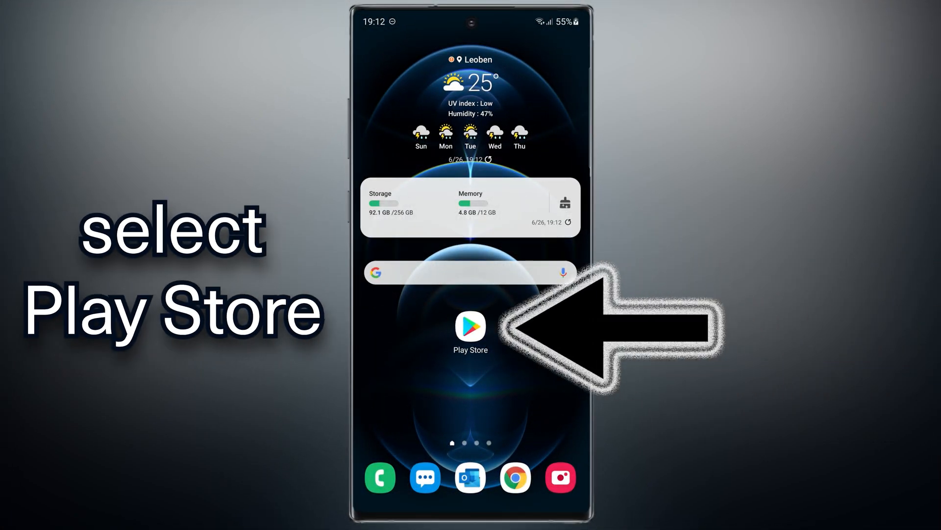
- Open Play Store and browse the 'ios' search results to Launcher iOS 15
{"action": "left_click", "coordinate": [471, 331]}
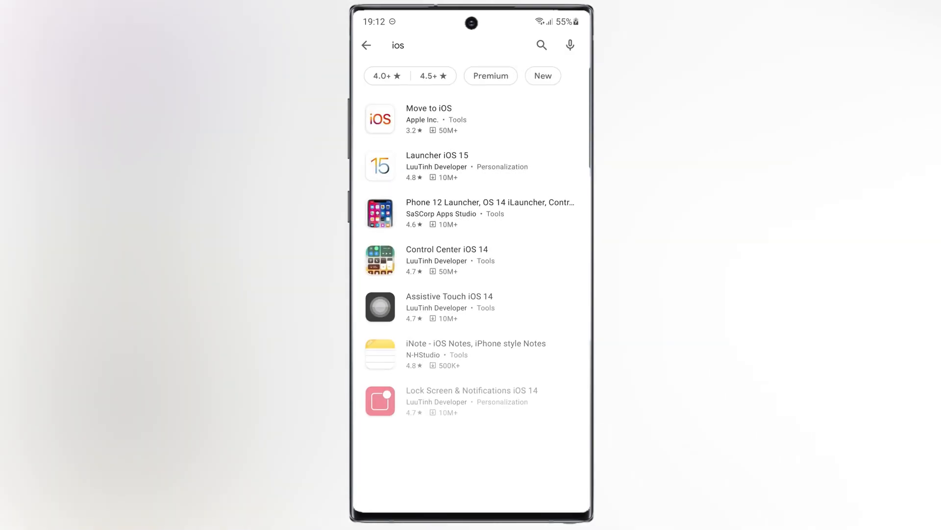
{"action": "scroll", "scroll_direction": "down", "scroll_amount": 3}
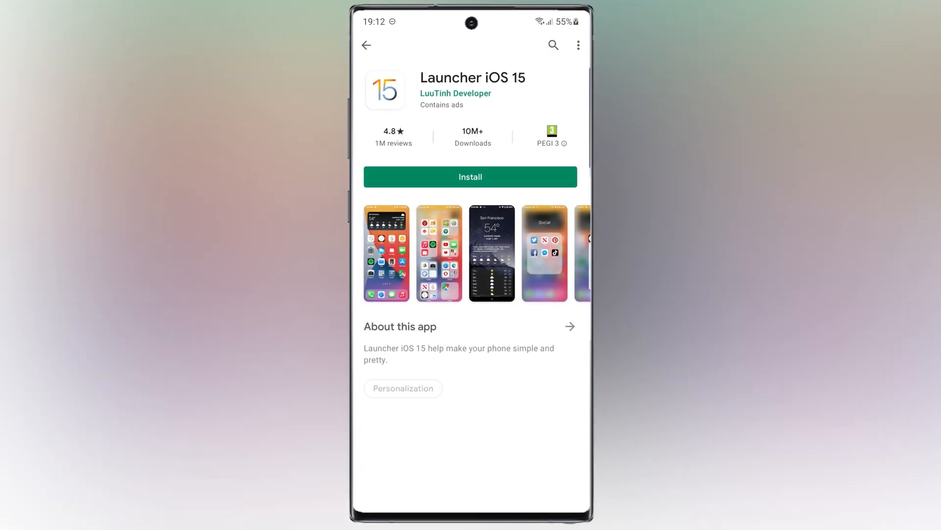
- Install Launcher iOS 15 and open it once the install finishes
{"action": "left_click", "coordinate": [470, 177]}
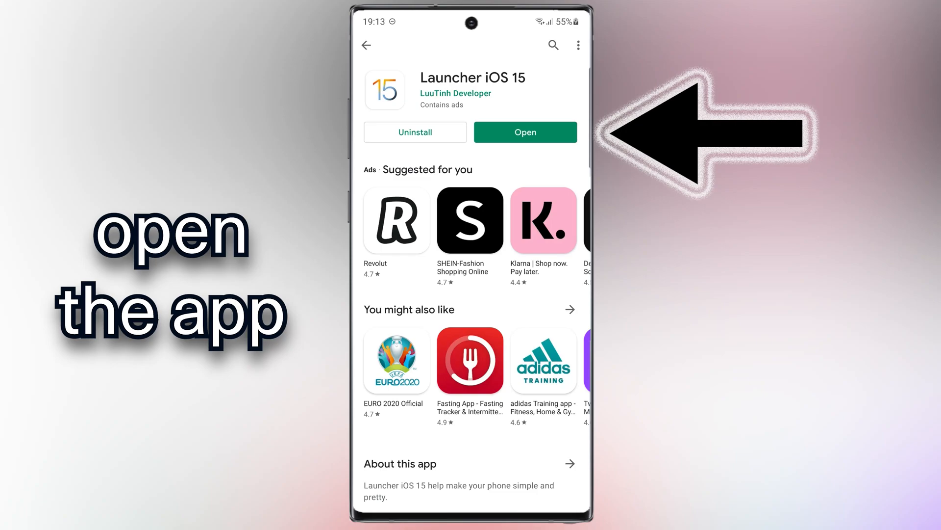
{"action": "left_click", "coordinate": [524, 132]}
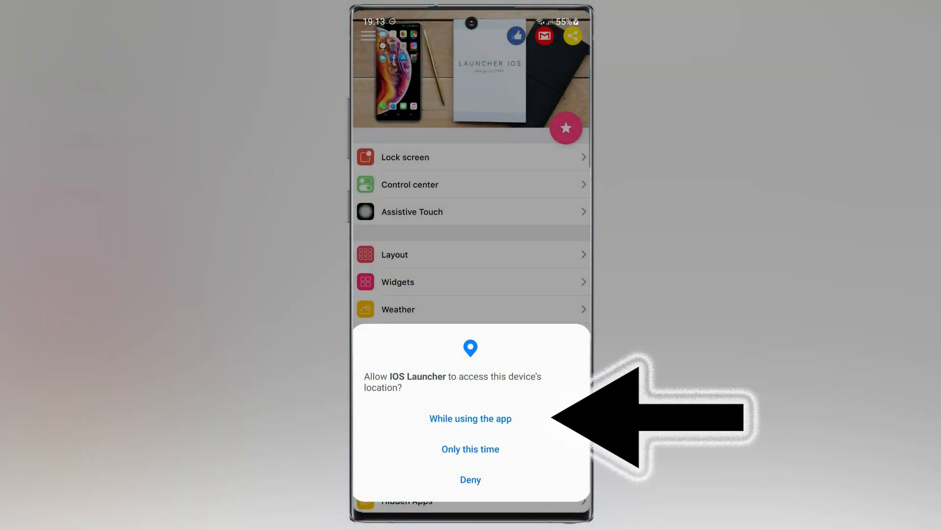
- Allow location while using the app, plus contacts and photos and media access
{"action": "left_click", "coordinate": [470, 418]}
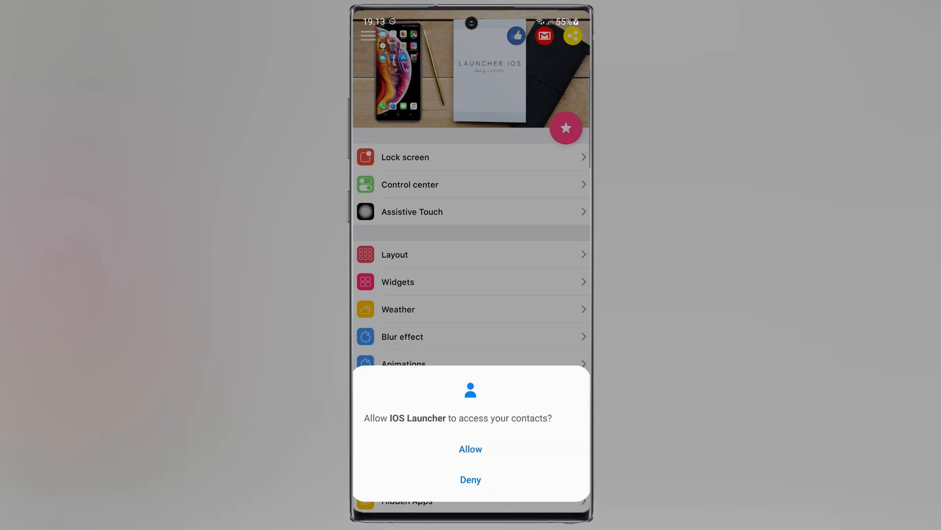
{"action": "left_click", "coordinate": [470, 449]}
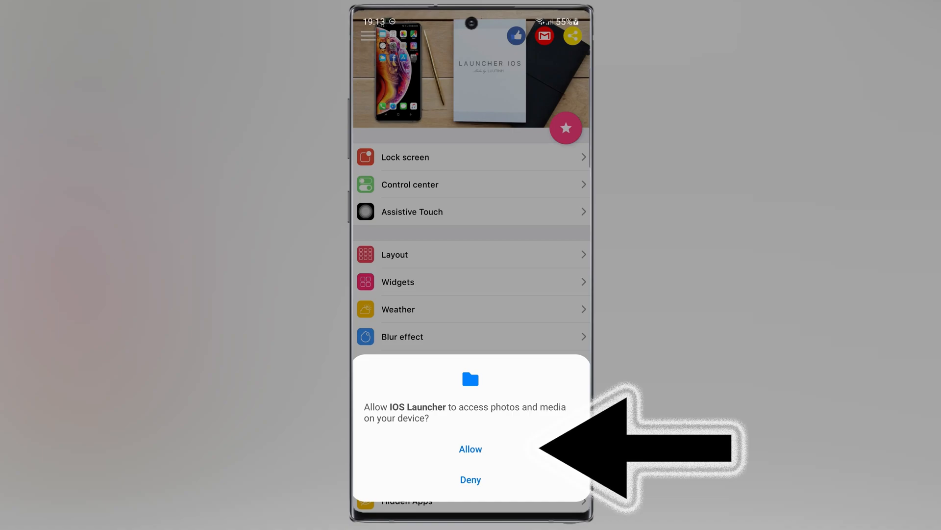
{"action": "left_click", "coordinate": [470, 449]}
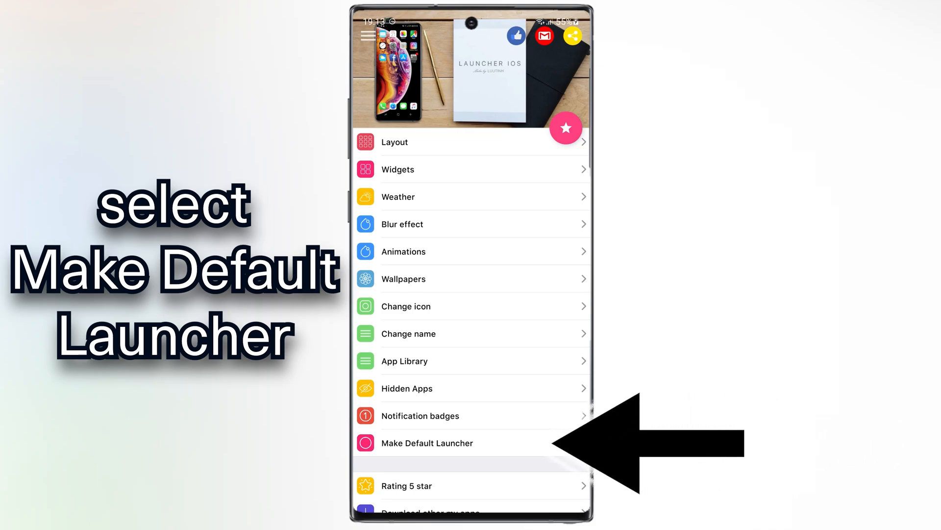
- Choose IOS Launcher as the default Home app via Make Default Launcher
{"action": "left_click", "coordinate": [428, 442]}
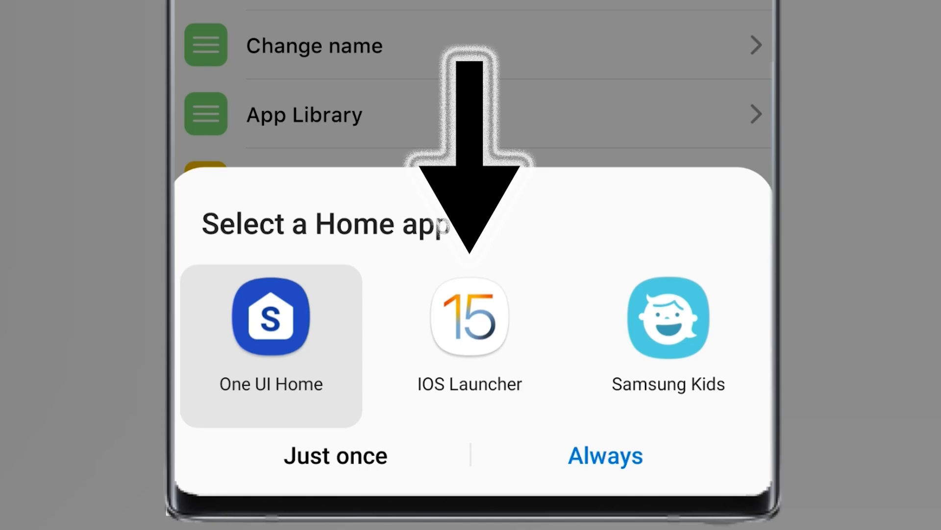
{"action": "left_click", "coordinate": [470, 317]}
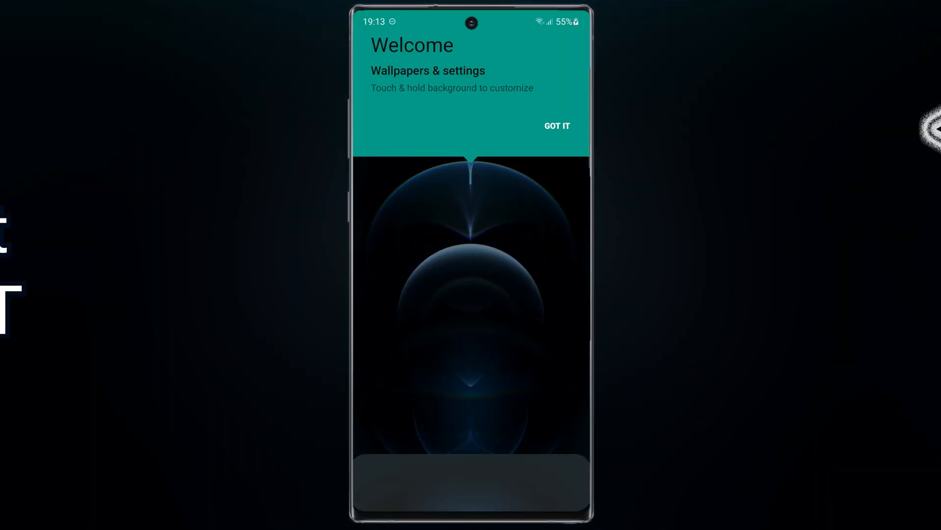
- Dismiss the Welcome card with GOT IT and swipe to the search page
{"action": "left_click", "coordinate": [556, 125]}
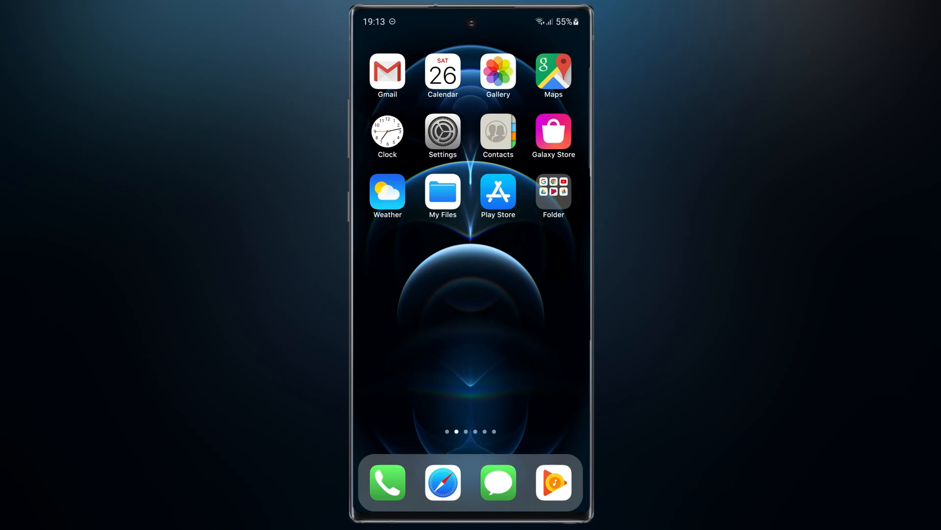
{"action": "scroll", "scroll_direction": "left", "scroll_amount": 3}
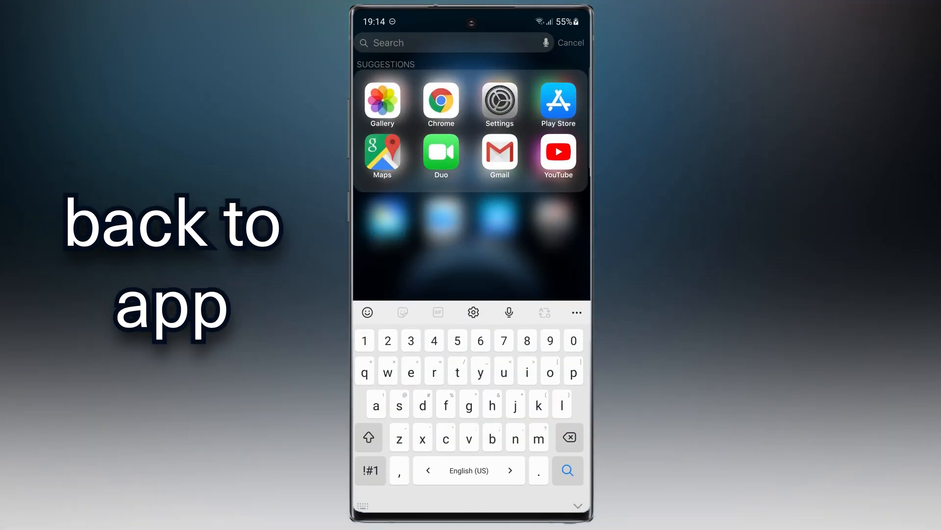
- Search 'io' and reopen the IOS Launcher settings app
{"action": "type", "text": "io"}
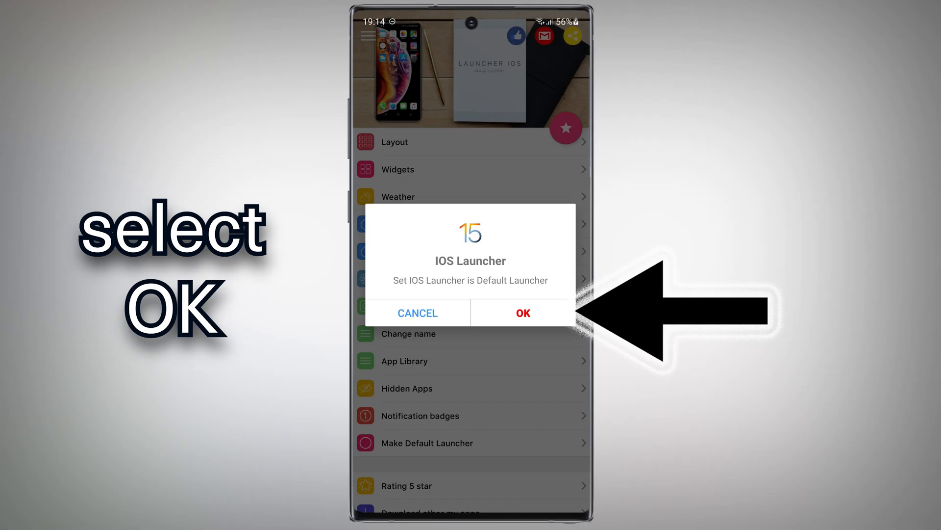
- Set One UI Home as the default home app and decline IOS Launcher
{"action": "left_click", "coordinate": [522, 312]}
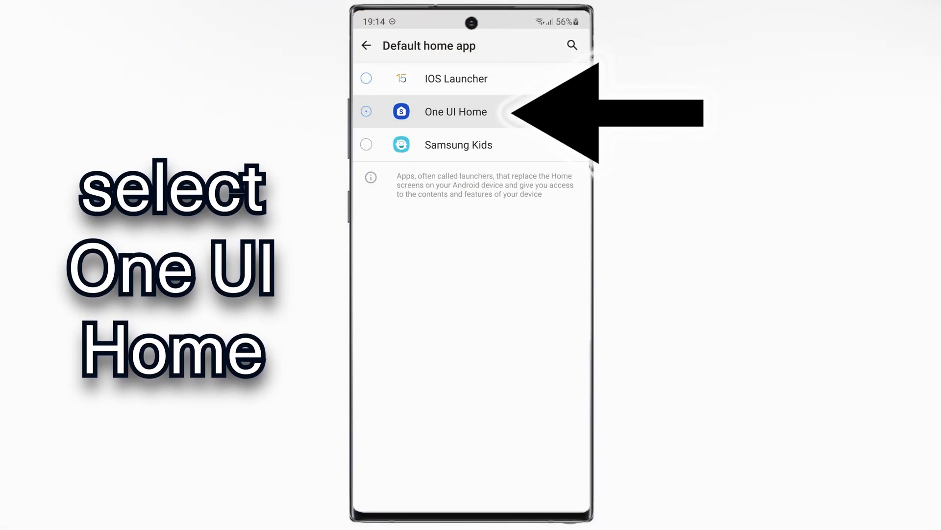
{"action": "left_click", "coordinate": [366, 111]}
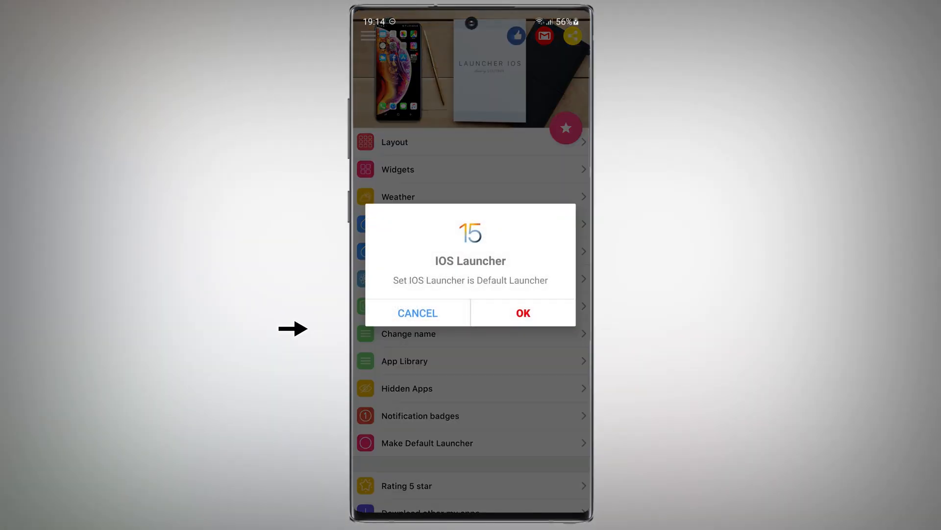
{"action": "left_click", "coordinate": [417, 313]}
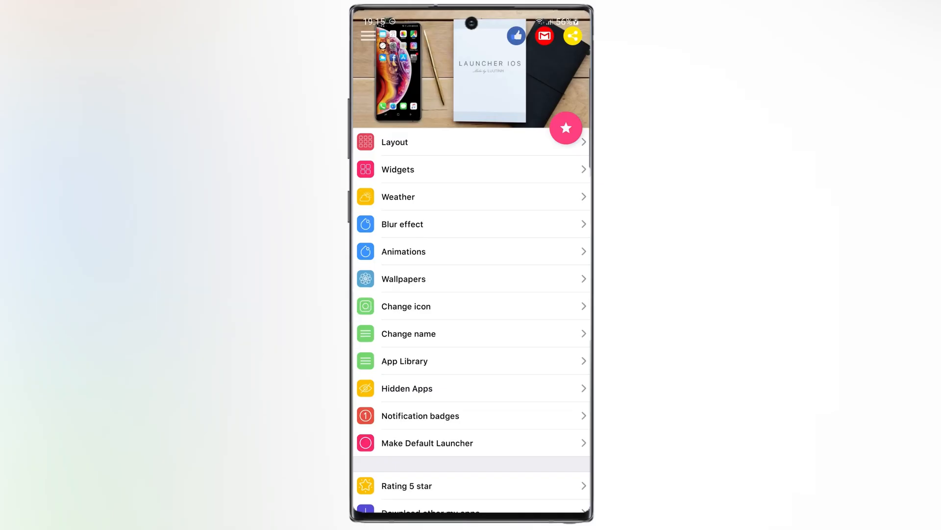
- Choose Assistive Touch in the launcher and confirm its download prompt
{"action": "scroll", "scroll_direction": "down", "scroll_amount": 3}
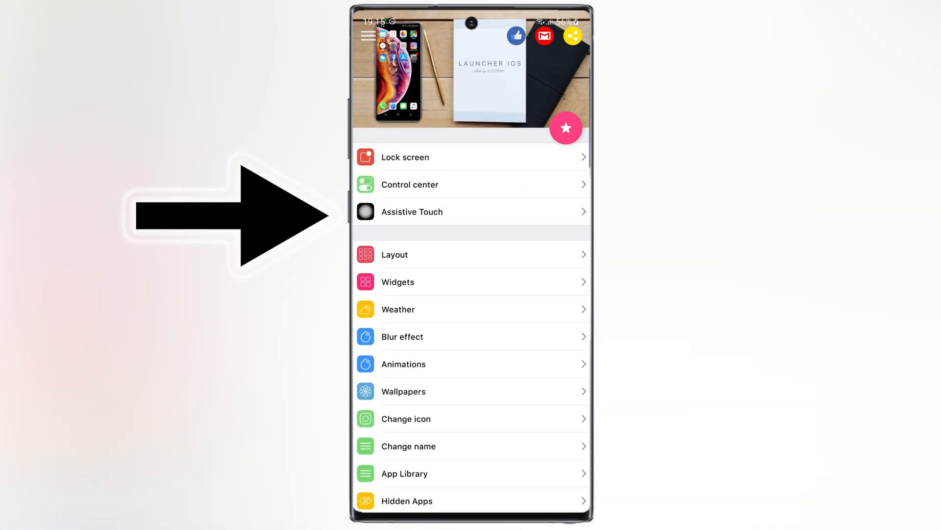
{"action": "left_click", "coordinate": [412, 211]}
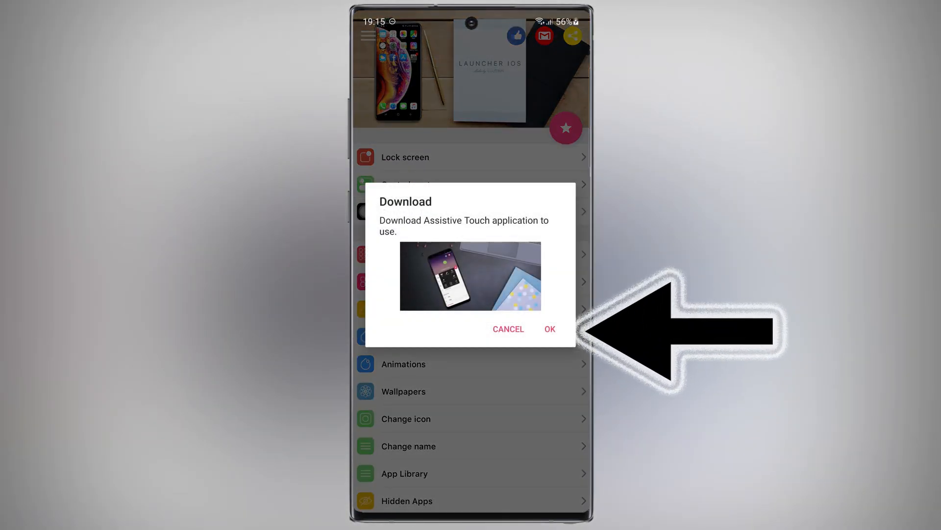
{"action": "left_click", "coordinate": [549, 329]}
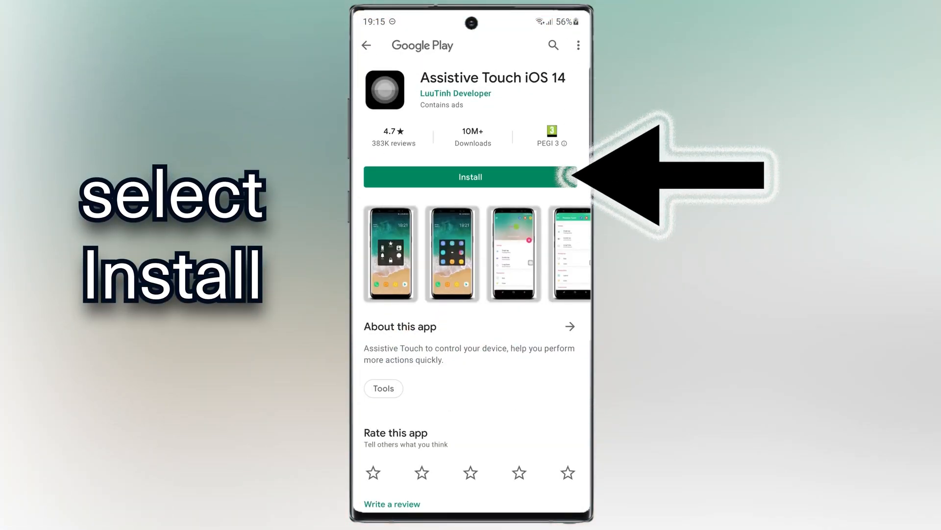
- Tap Install on the Assistive Touch iOS 14 listing by LuuTinh Developer
{"action": "left_click", "coordinate": [470, 177]}
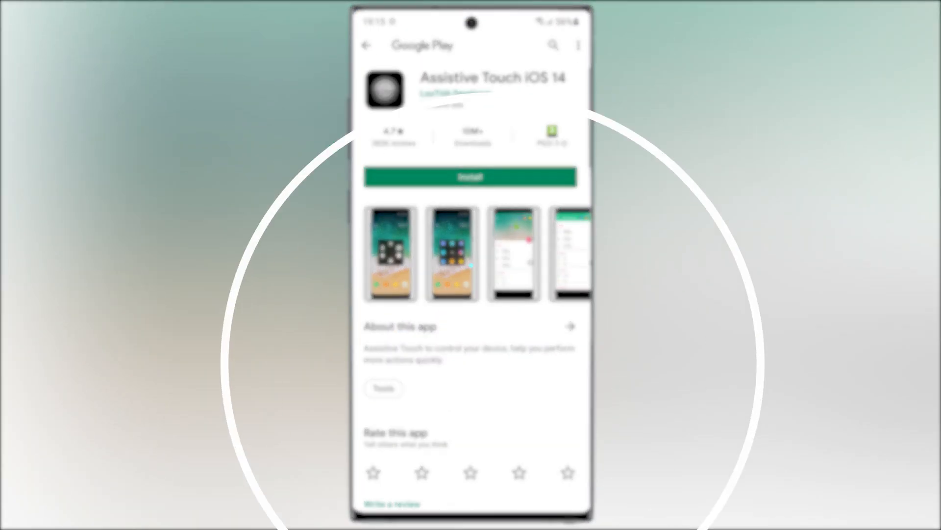